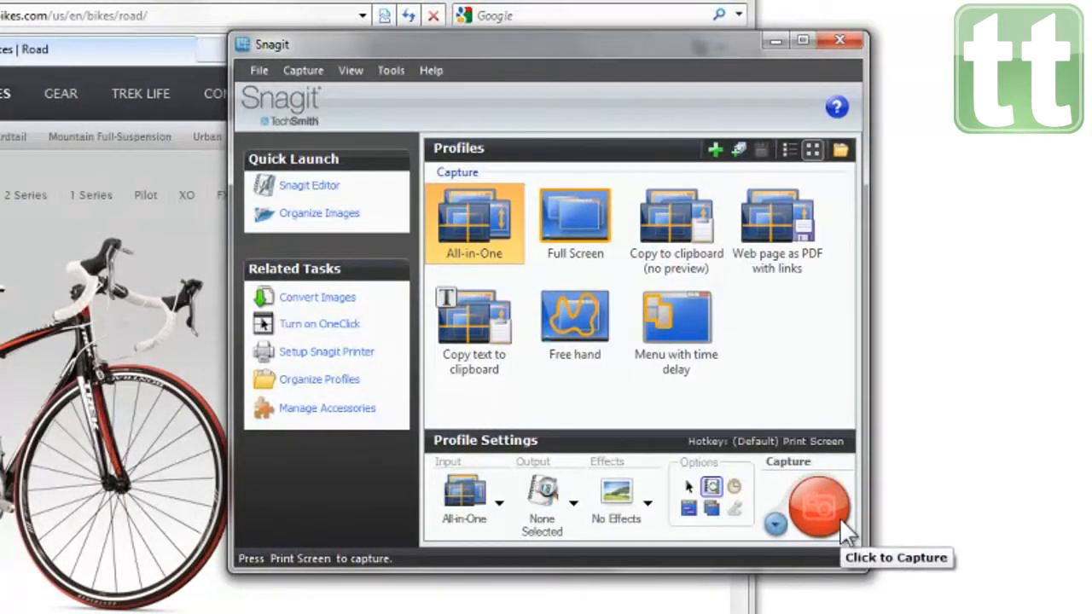
Start an All-in-One capture of the Trek Bikes road page with Snagit's red Capture button
left_click(819, 506)
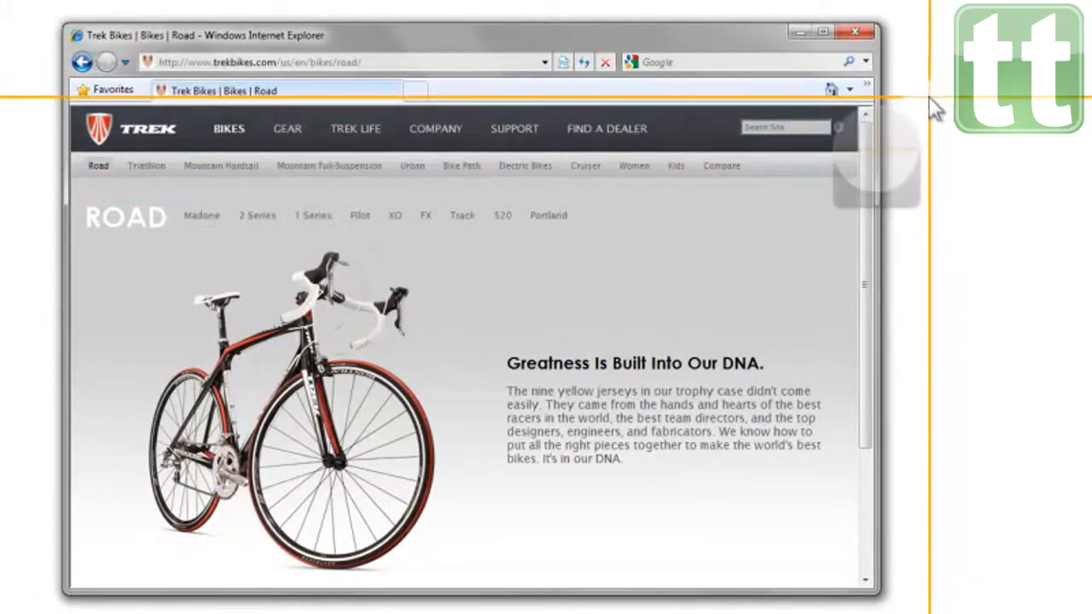
mouse_move(934, 106)
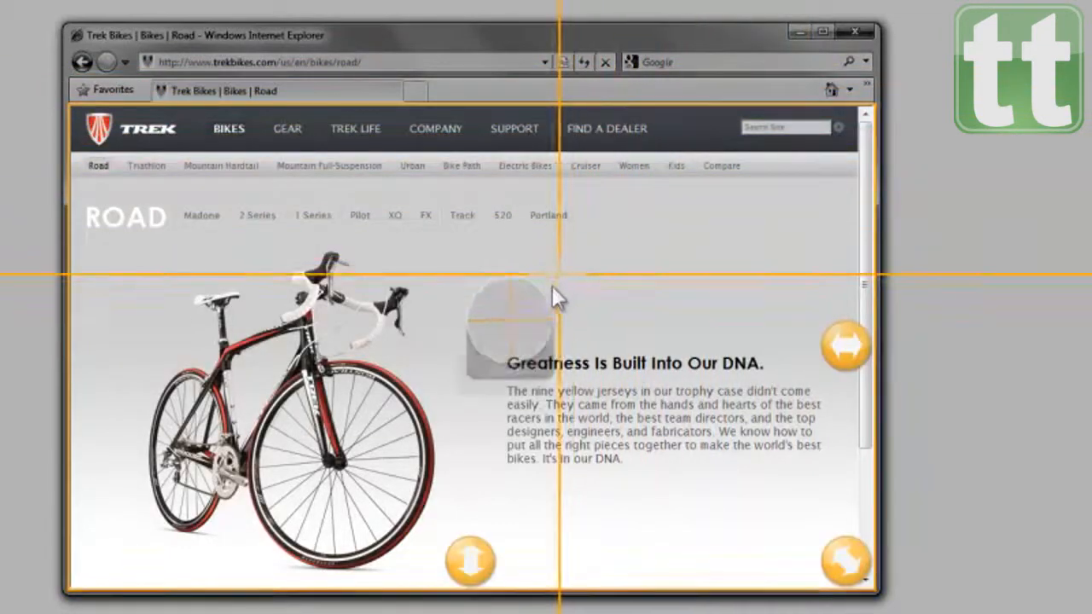
mouse_move(469, 561)
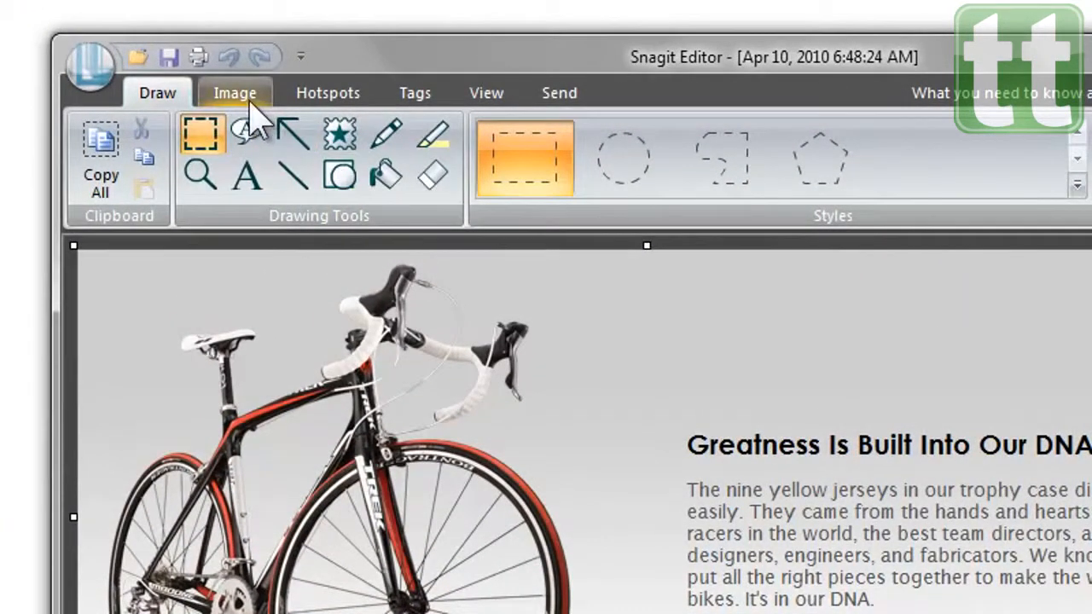
Choose the vertical jagged-edge style from the Image tab's Cut Out list
left_click(234, 92)
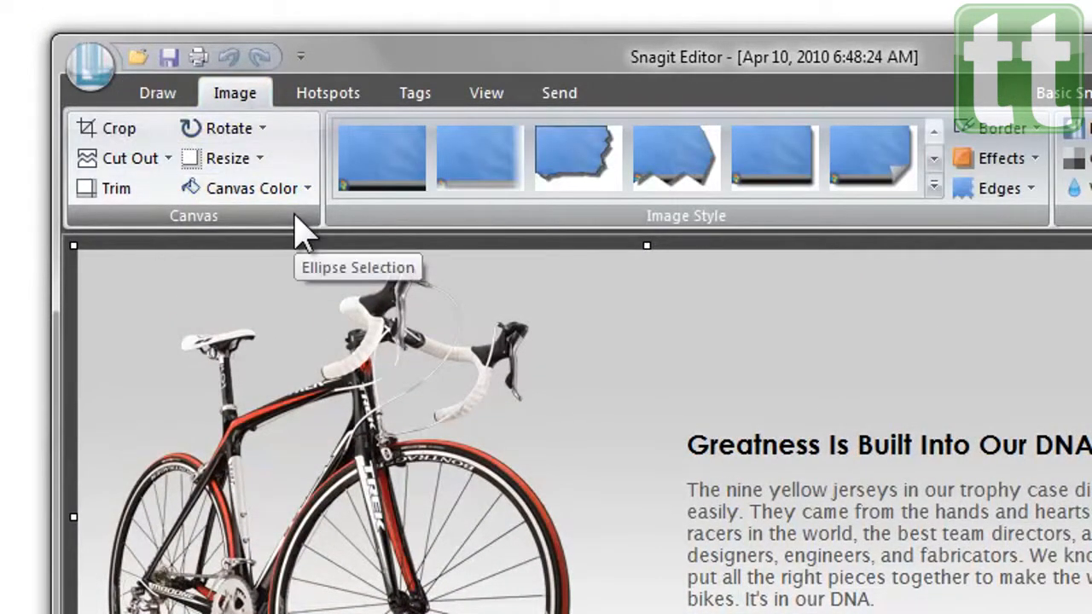
left_click(132, 158)
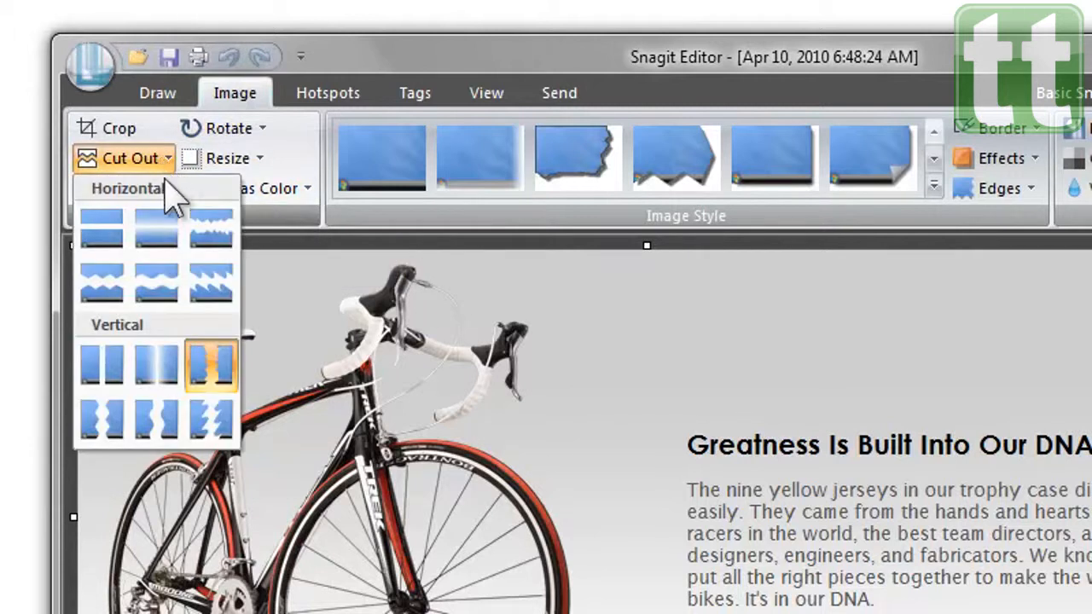
mouse_move(211, 365)
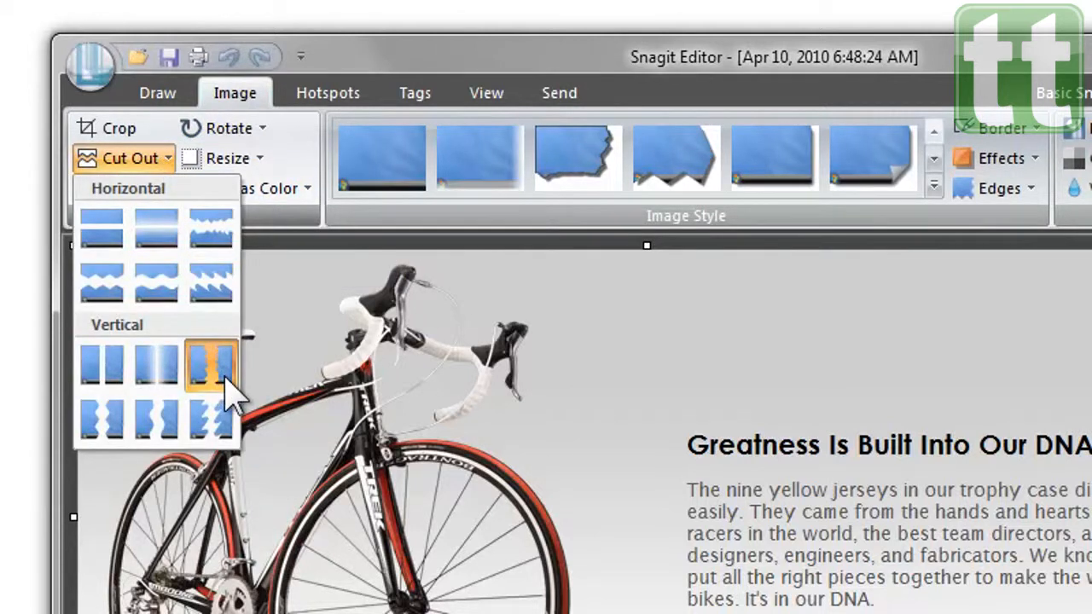
left_click(211, 365)
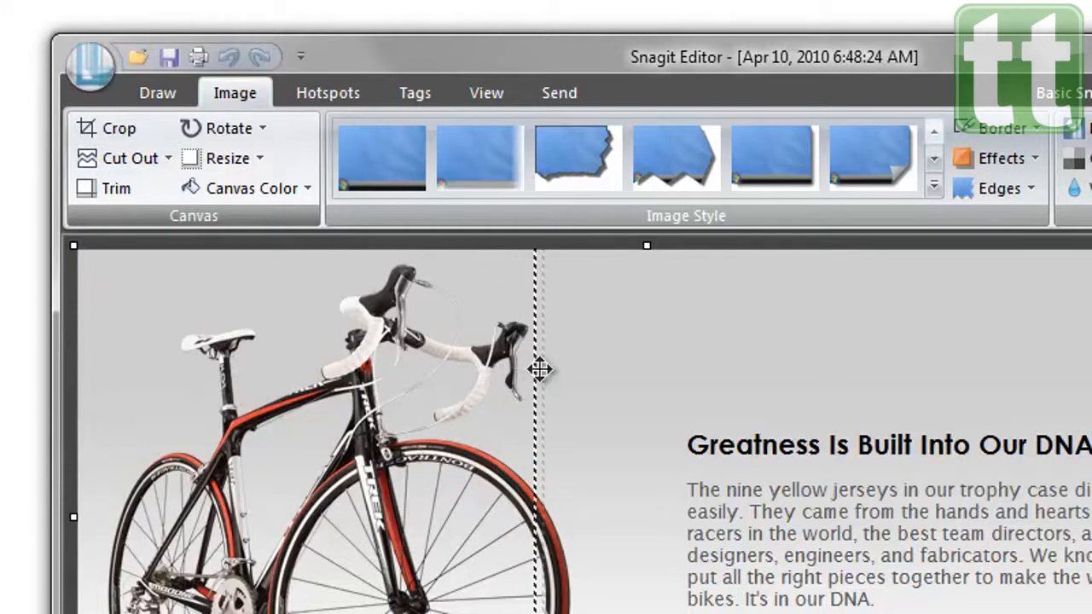
Cut out the vertical strip between the bike and the DNA text with a jagged edge
left_click_drag(538, 371, 682, 373)
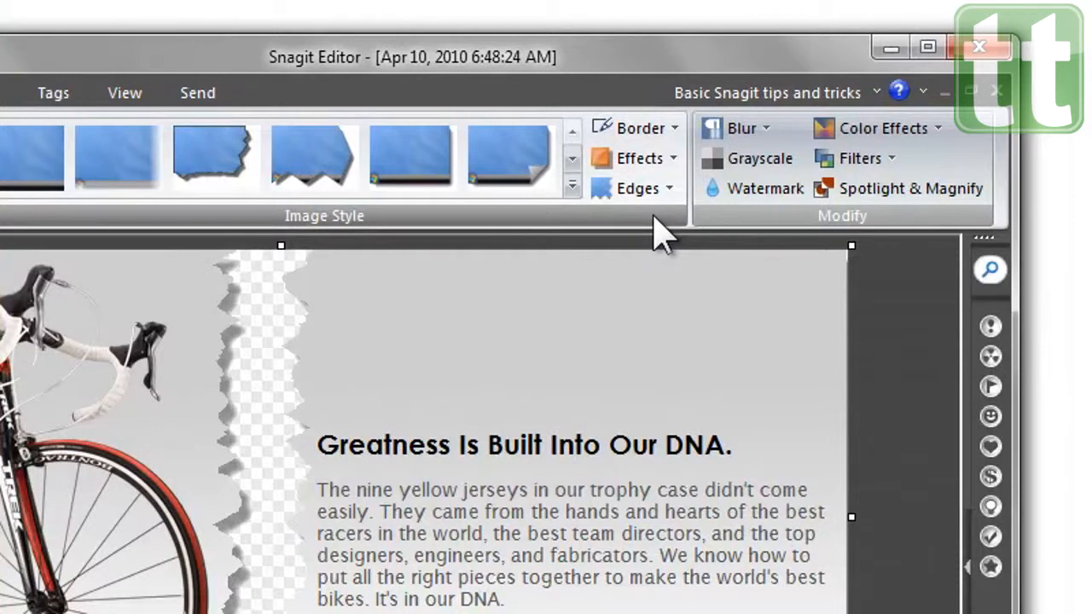
mouse_move(690, 188)
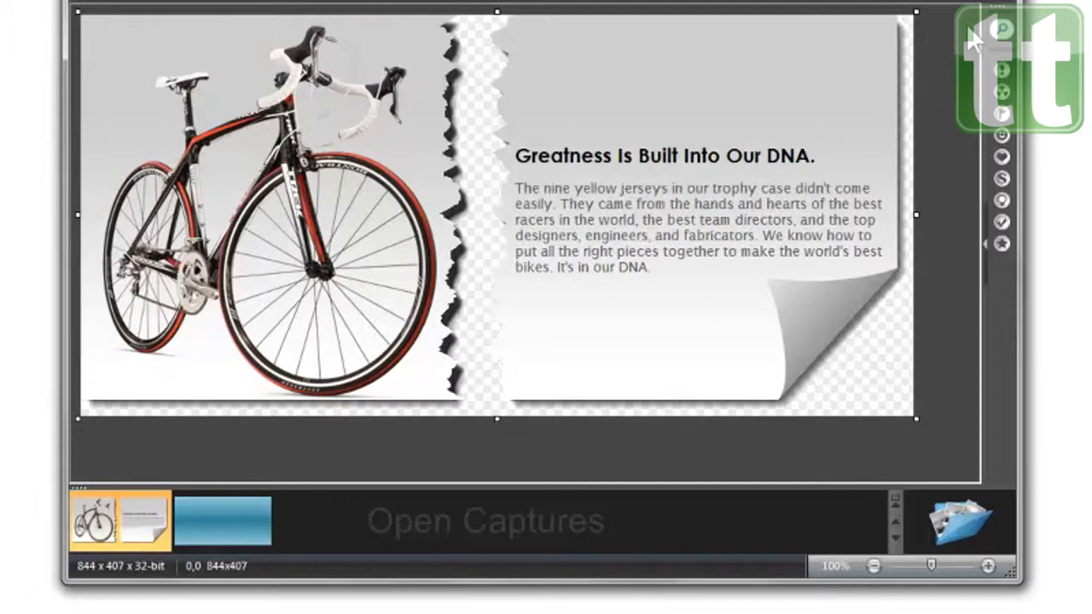
Drag the edited bike capture onto the blue gradient background canvas from Open Captures
left_click(224, 520)
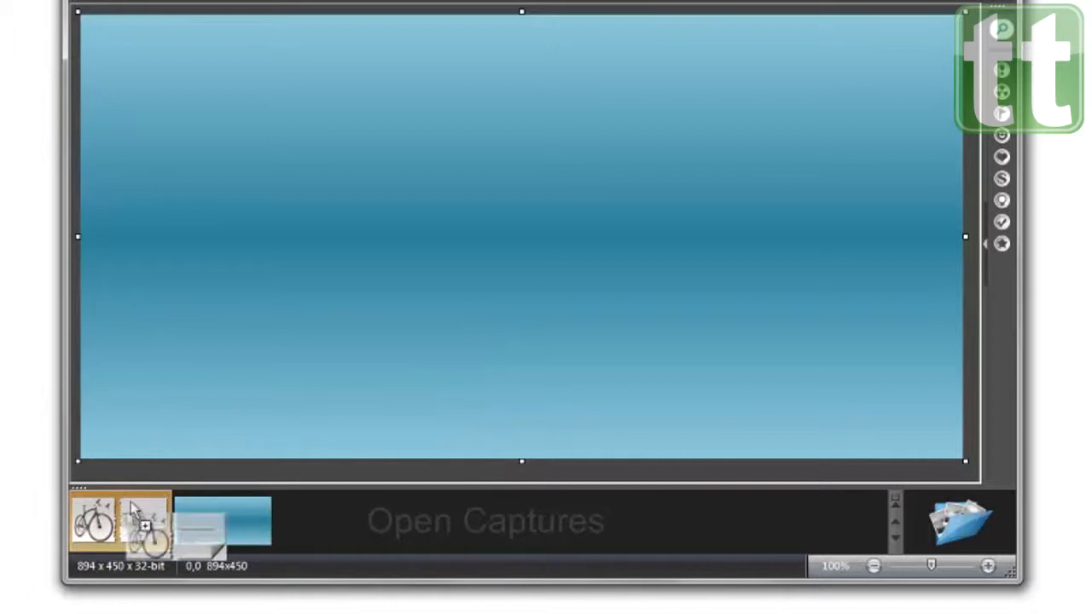
left_click_drag(145, 520, 157, 58)
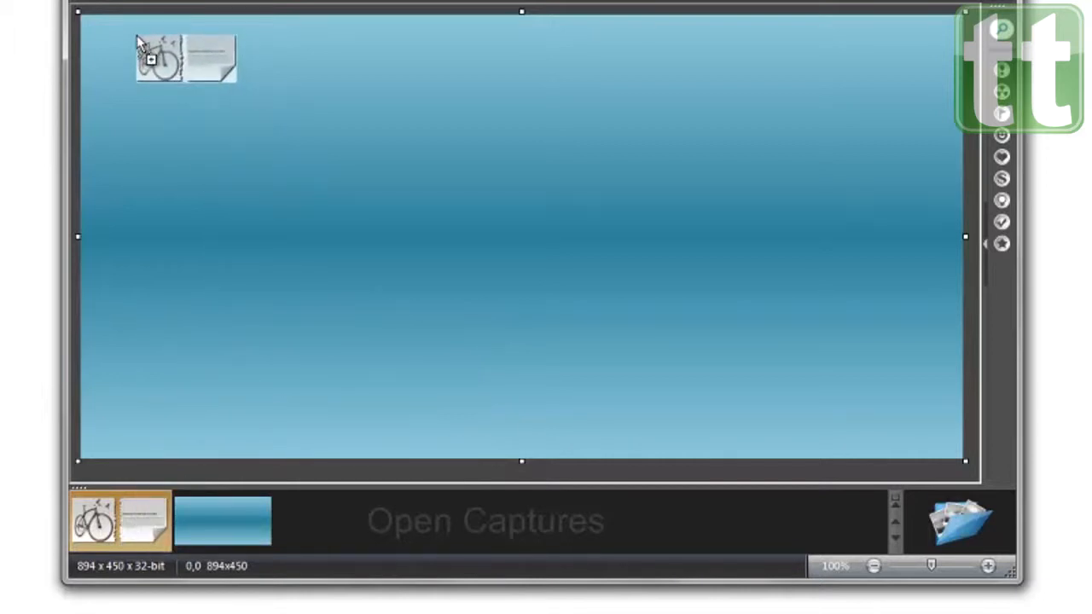
left_click(223, 520)
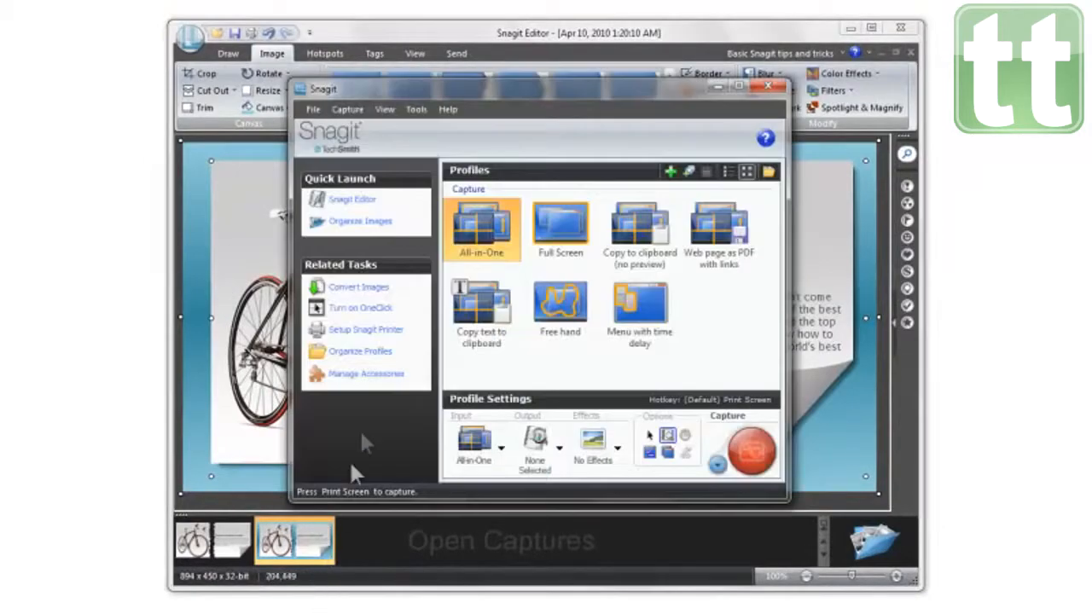
Open Help > Tip of the Day to show the Snagit 10 Message Center
left_click(447, 109)
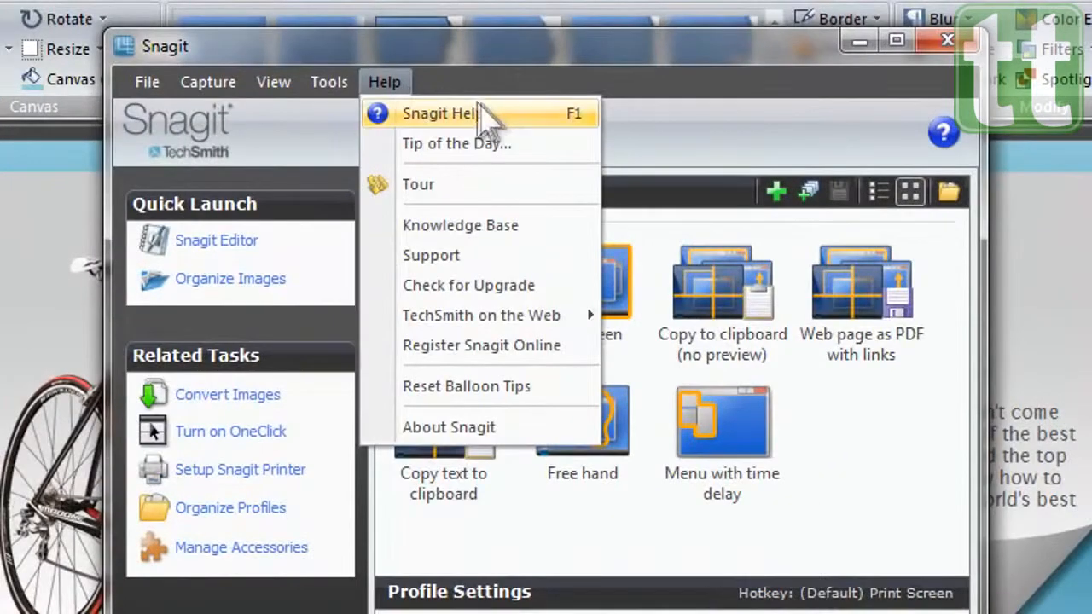
mouse_move(516, 128)
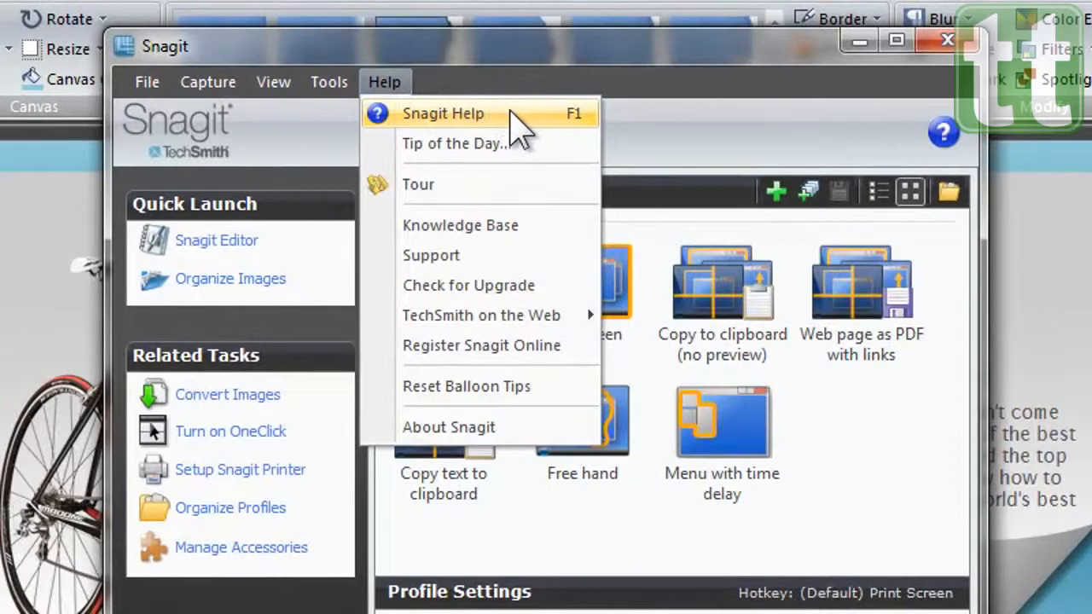
mouse_move(457, 136)
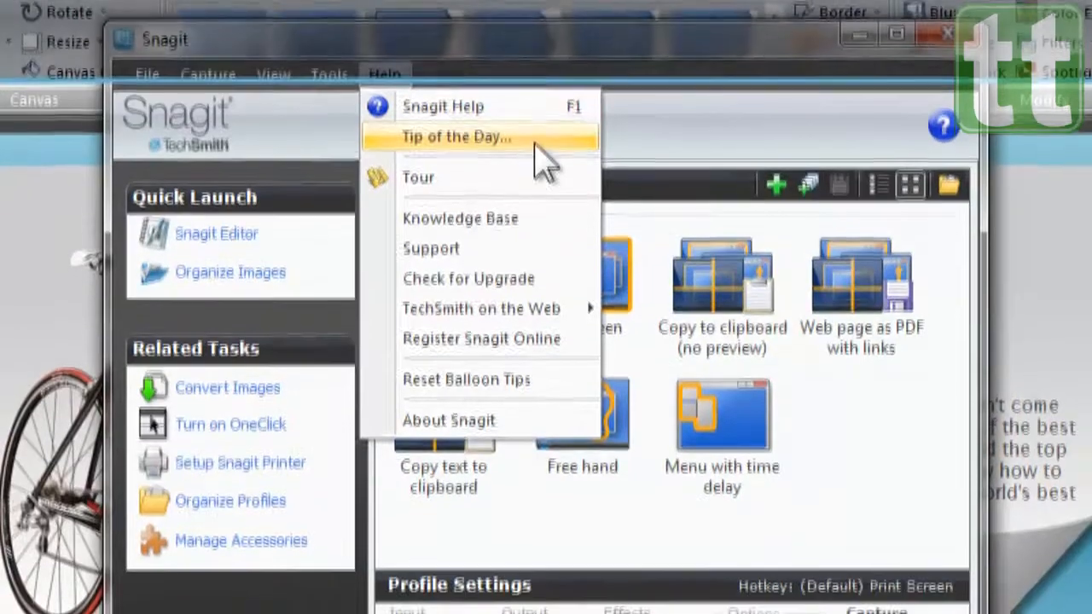
left_click(457, 137)
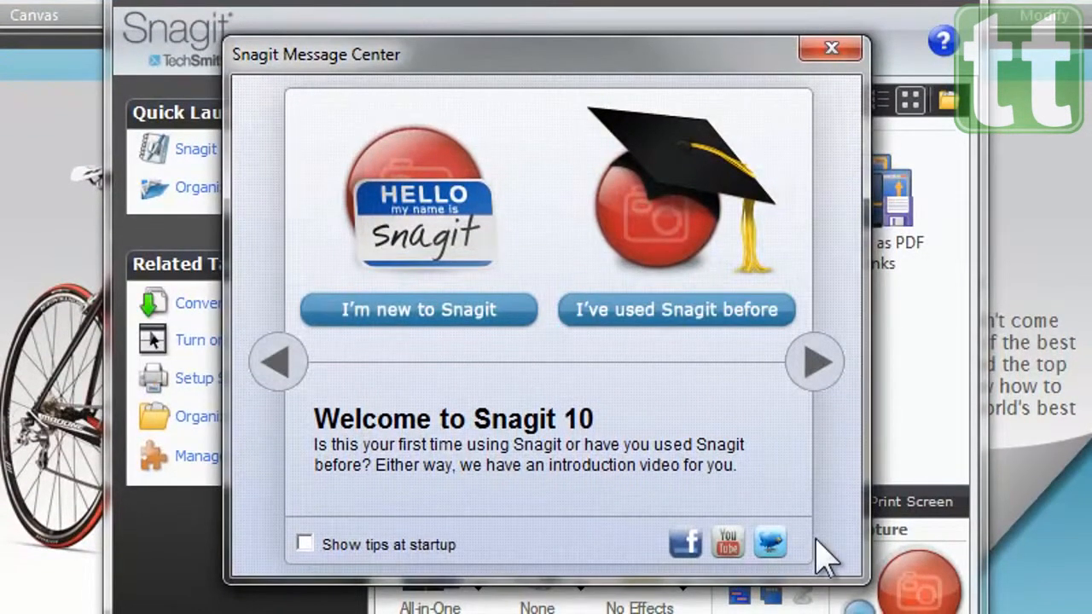